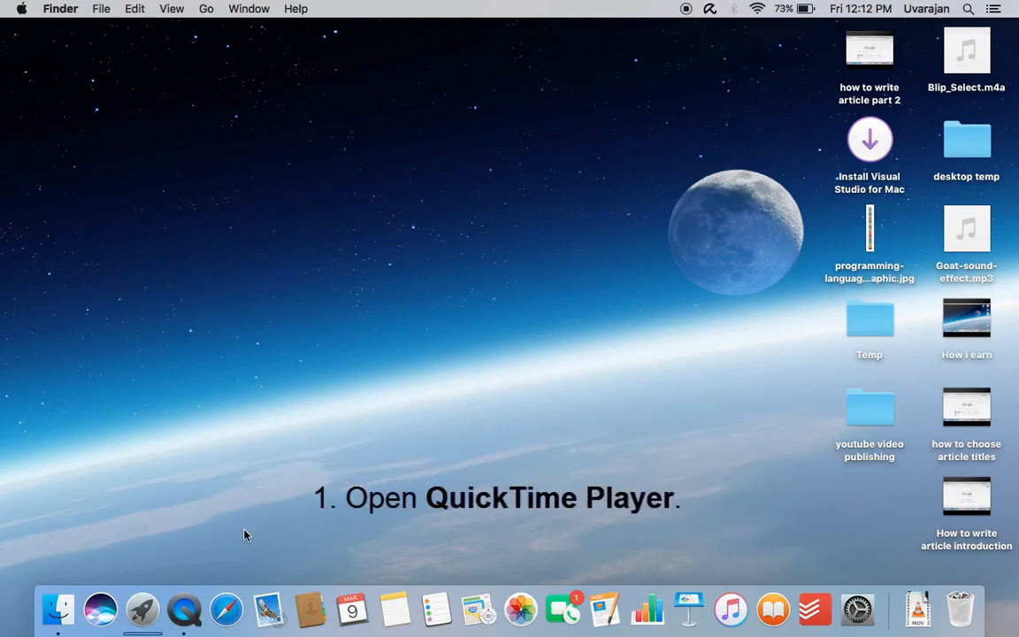
Step: Launch QuickTime Player from the Dock and start a New Movie Recording
click(184, 609)
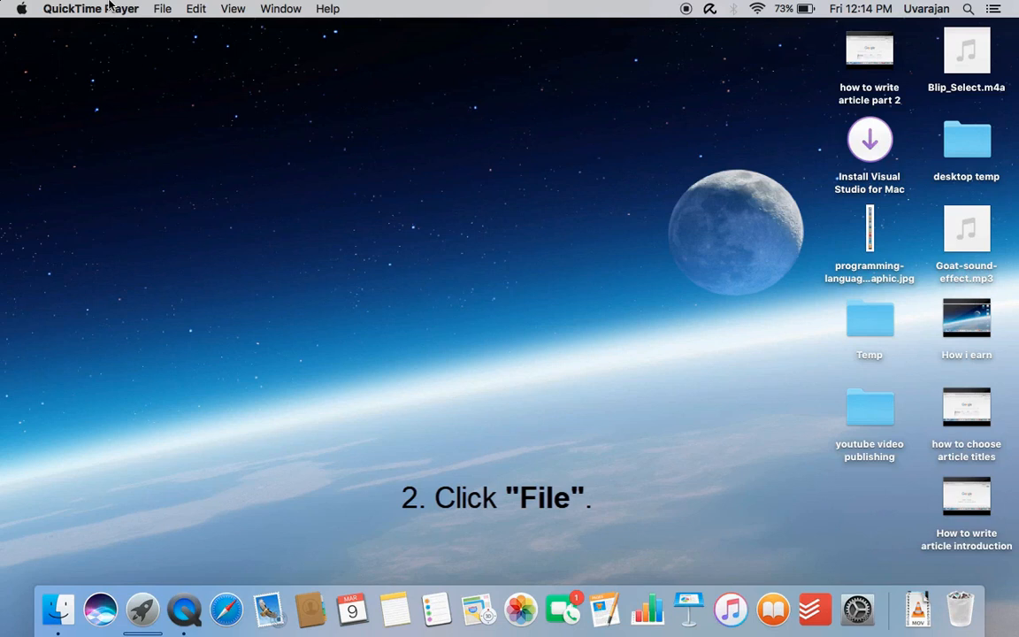
click(162, 8)
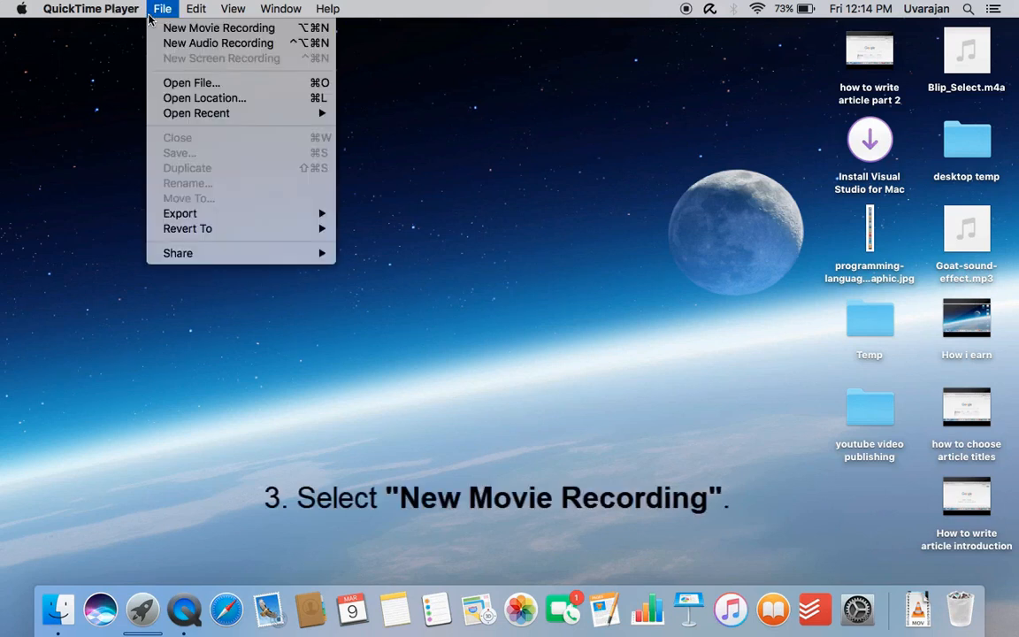
mouse_move(219, 28)
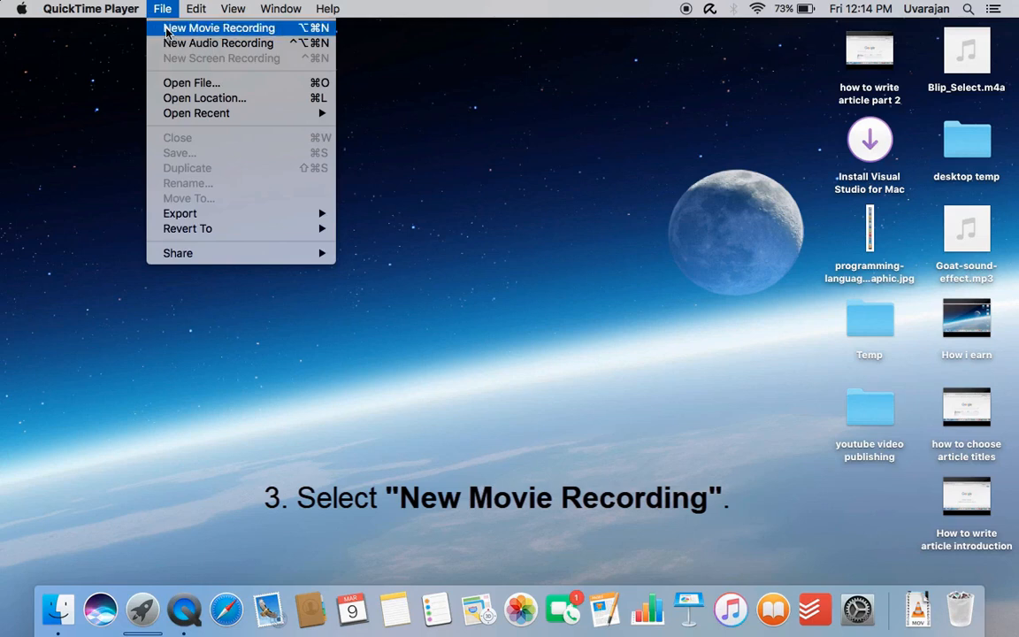
click(218, 28)
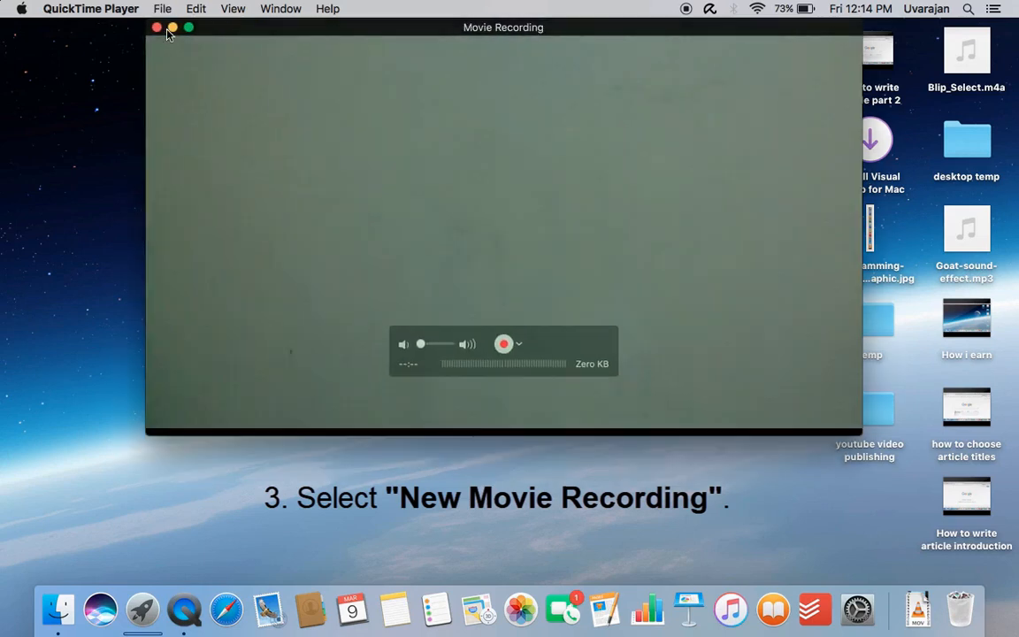
Step: Enlarge the preview window and select the USB Advanced Audio Device as microphone
click(188, 27)
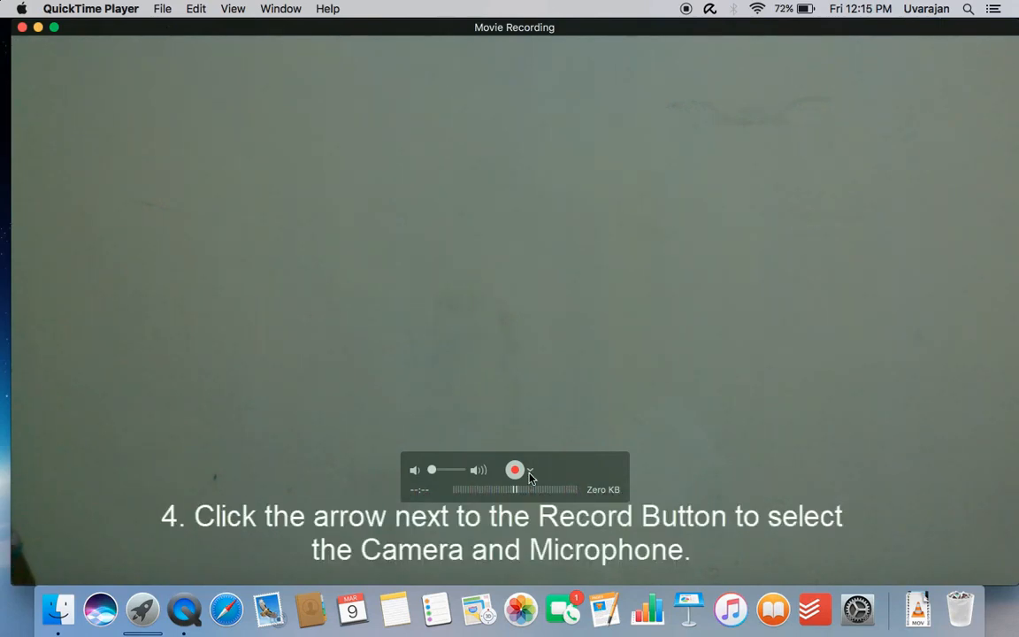
click(530, 470)
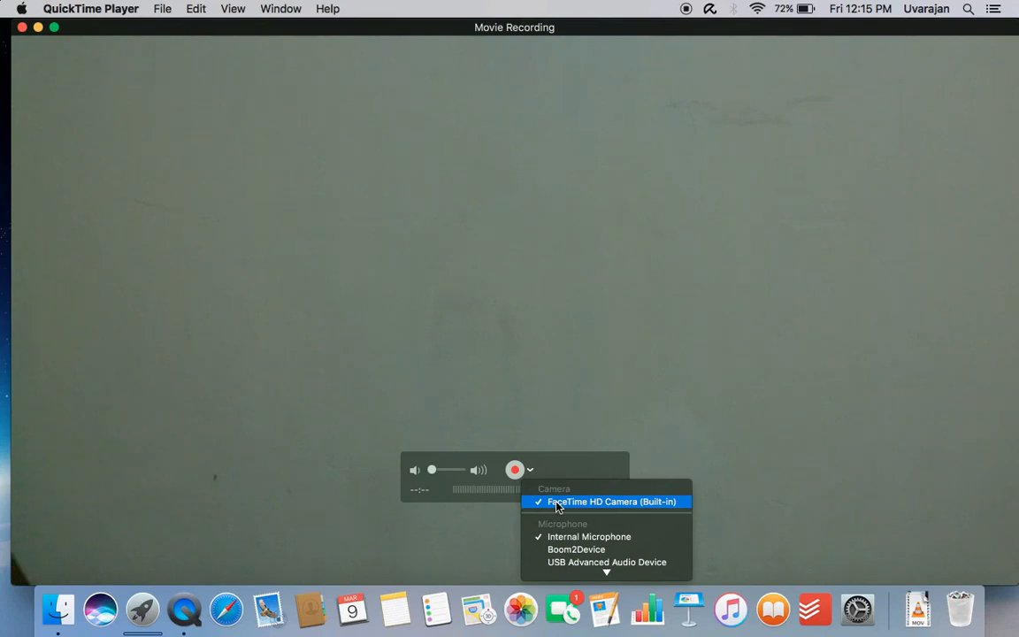
mouse_move(575, 537)
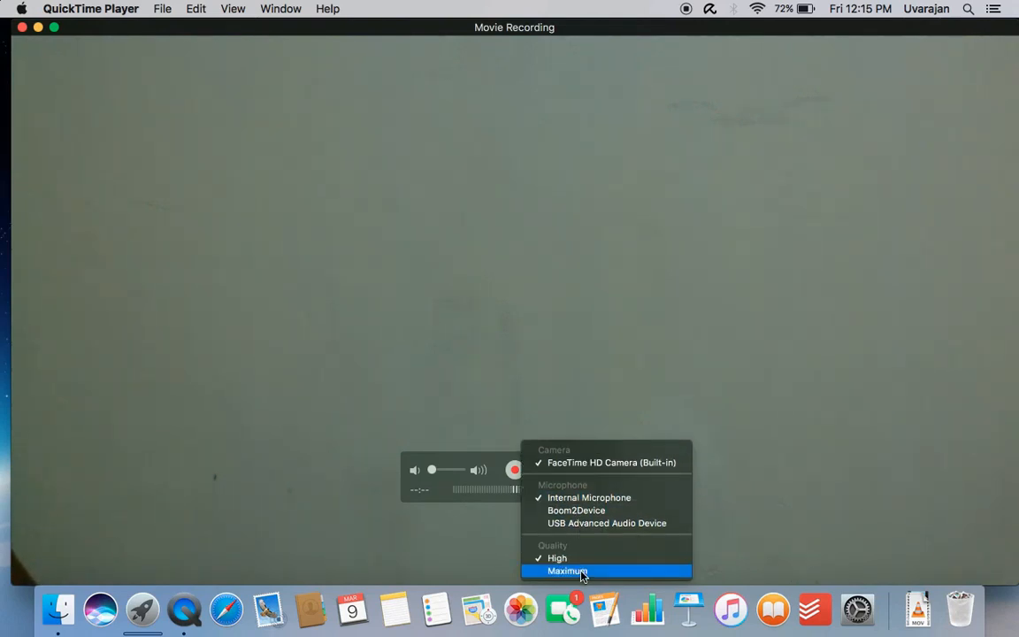
mouse_move(607, 522)
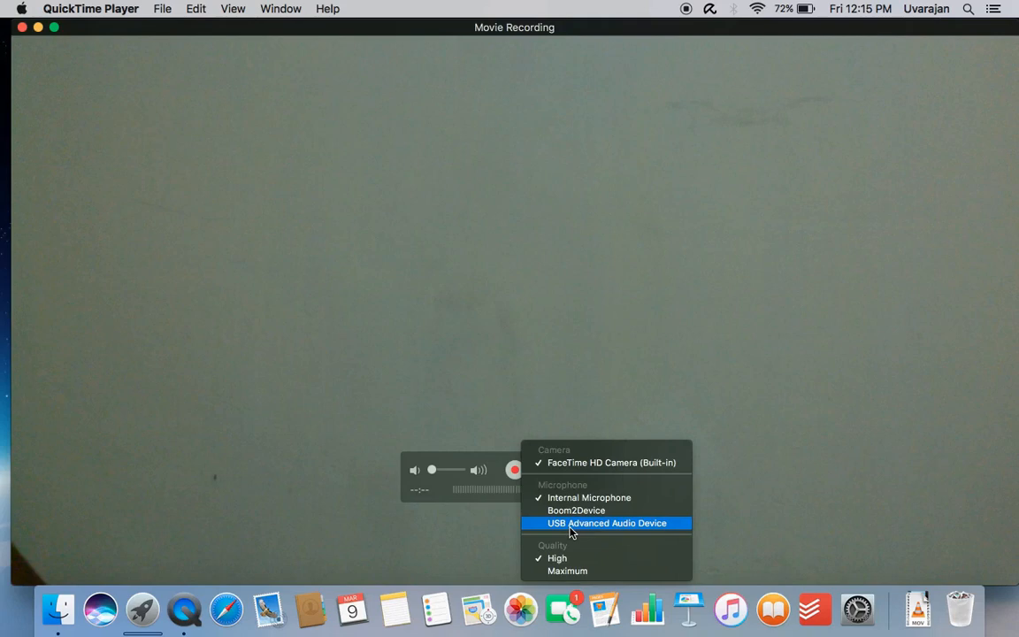
click(606, 523)
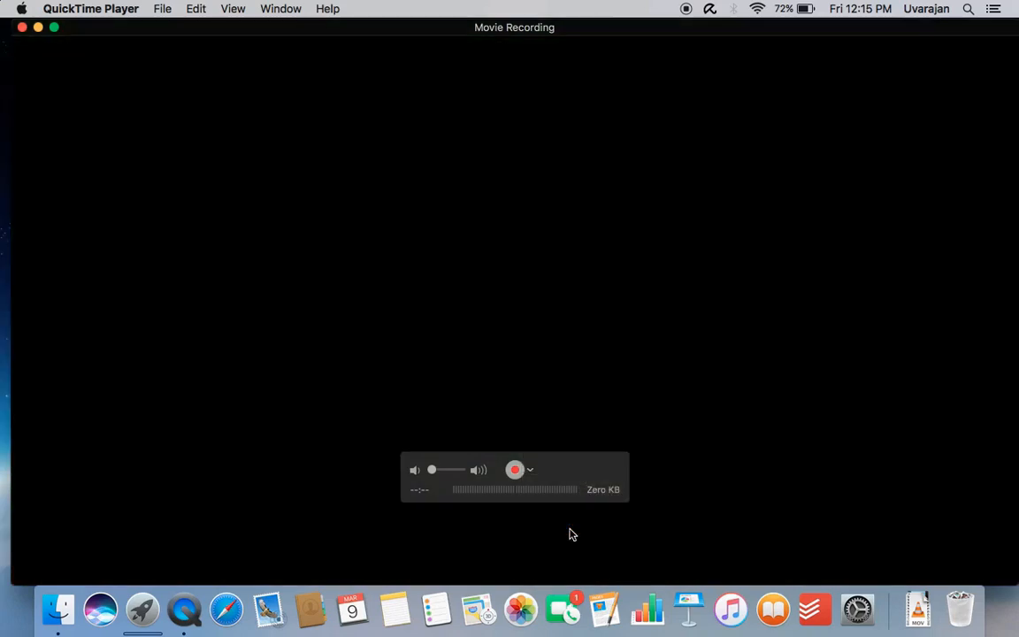
click(514, 470)
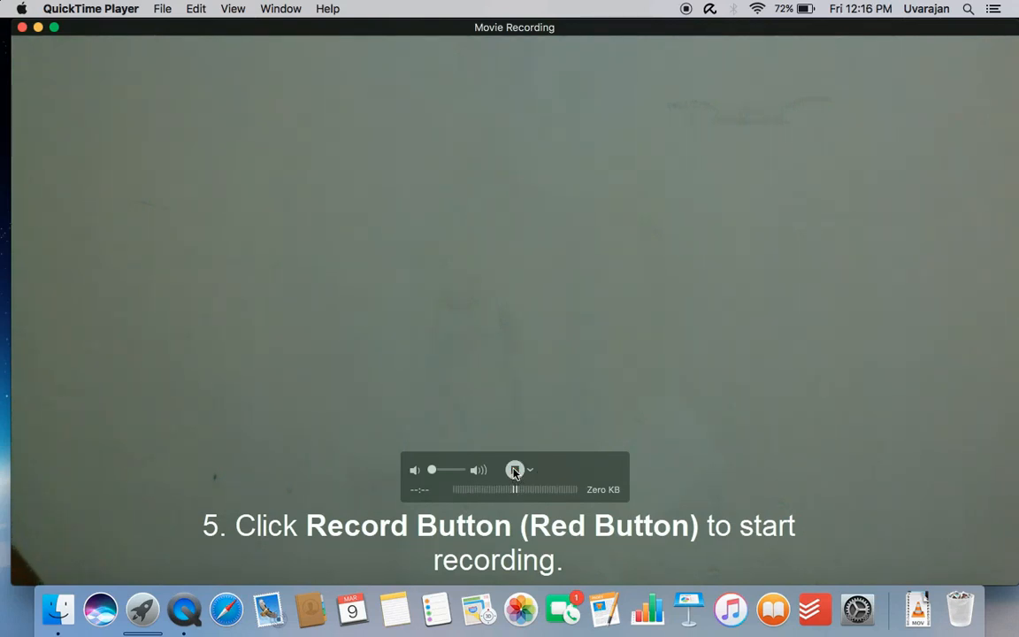
Step: Record about 30 seconds of webcam video, then stop recording
click(514, 470)
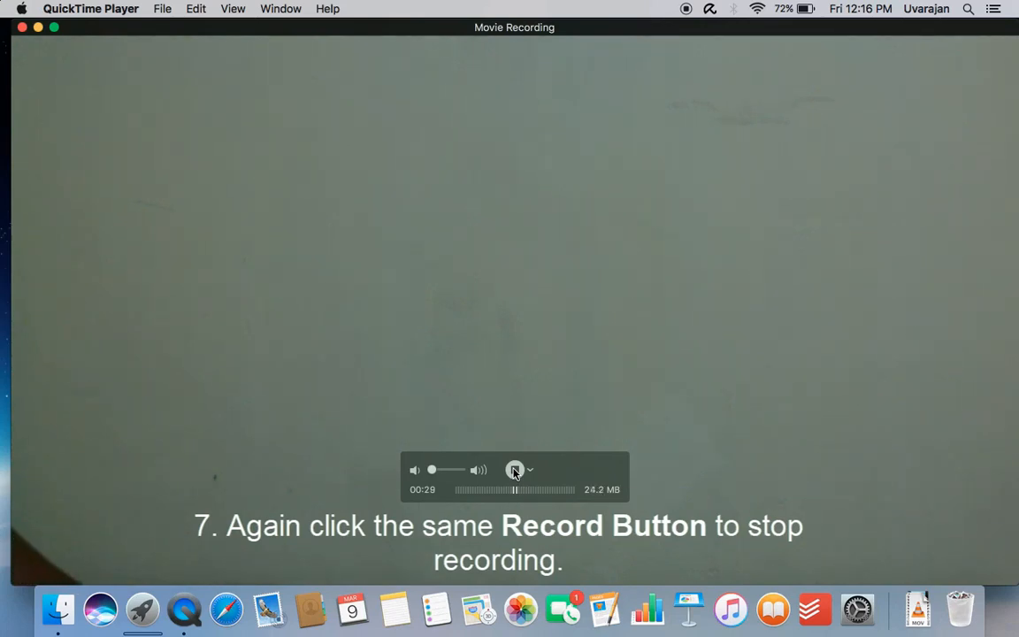
click(515, 470)
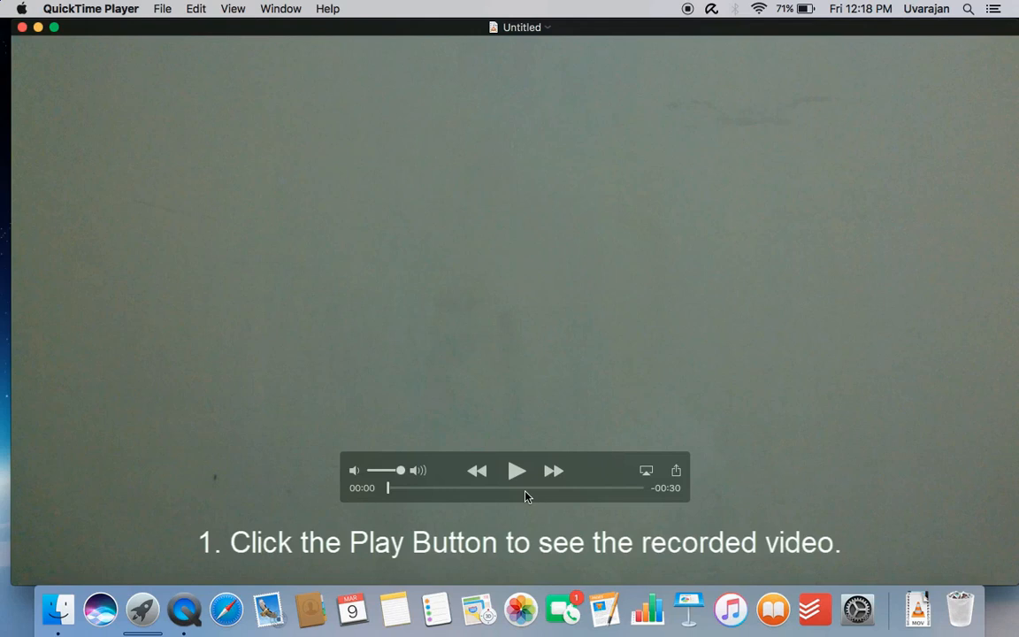
Step: Play the recorded clip and pause it at 00:15
click(516, 470)
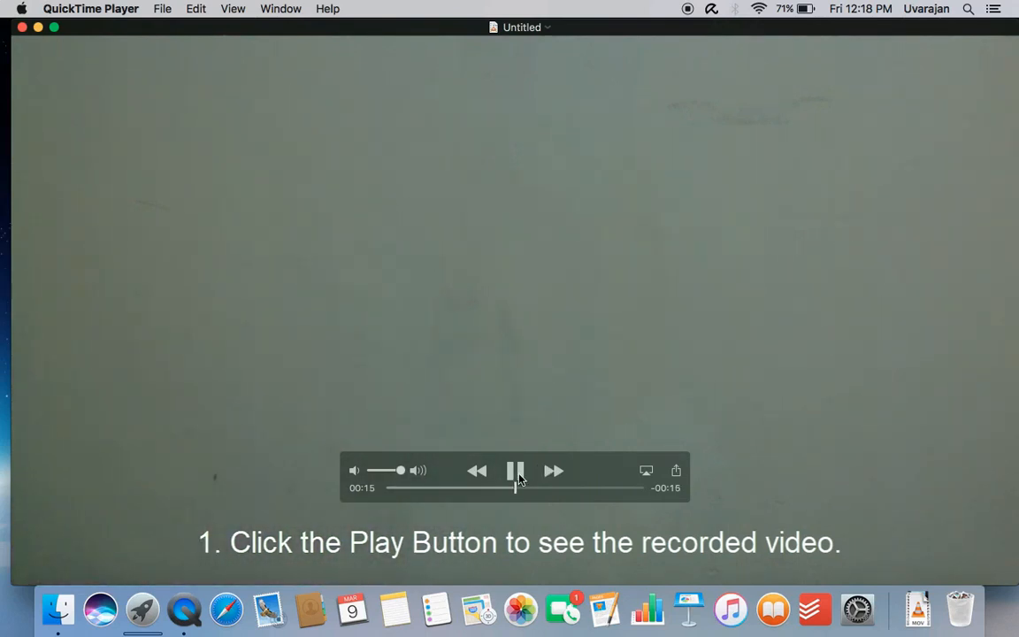
click(516, 469)
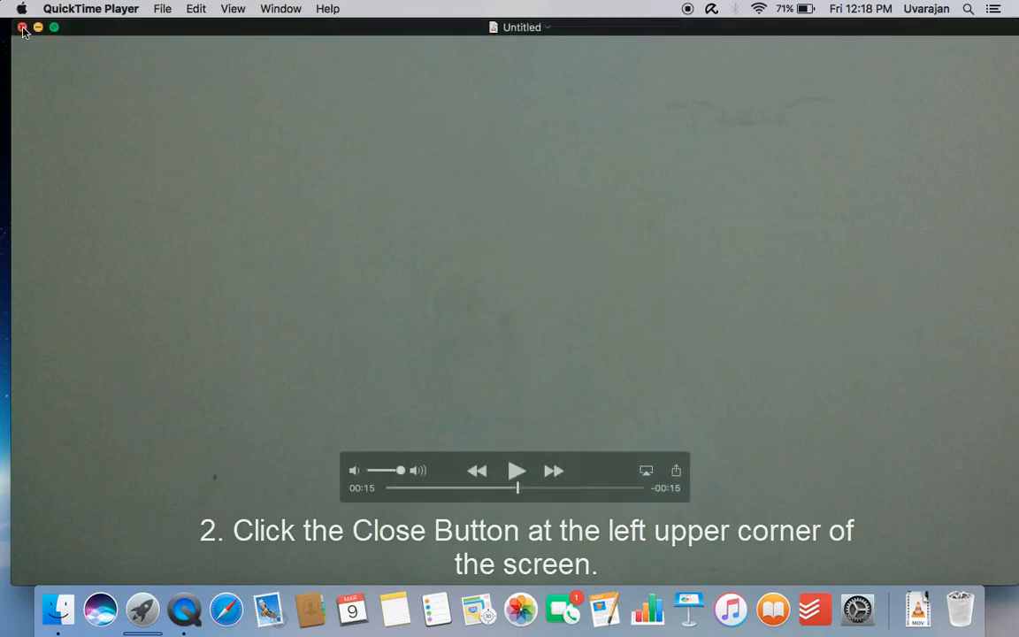
Step: Close the movie and save it to the Desktop as 'How do I take a video of myself on my Mac'
click(23, 28)
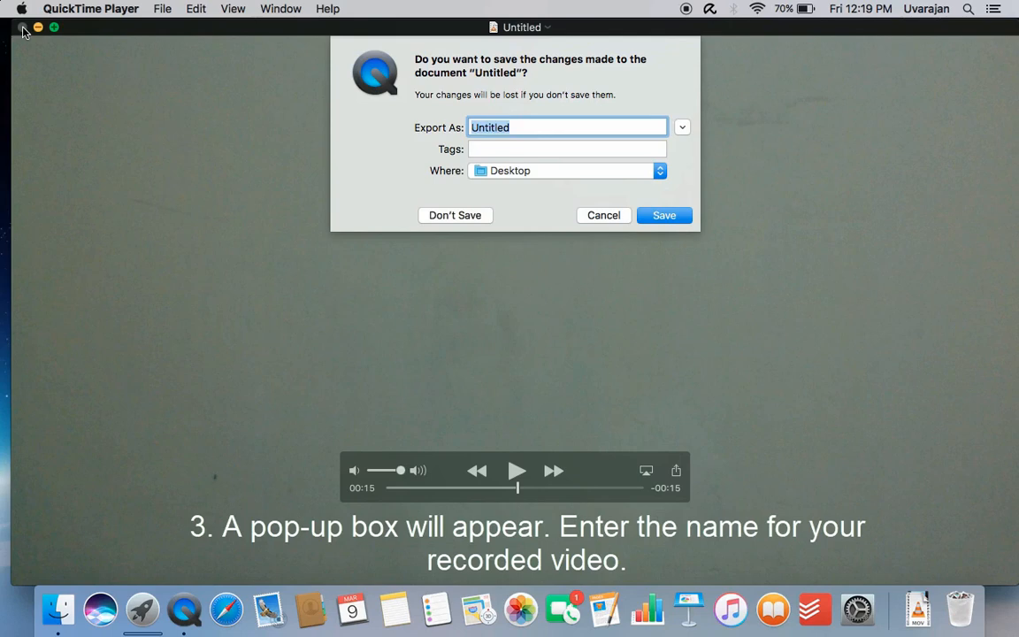
text(How do)
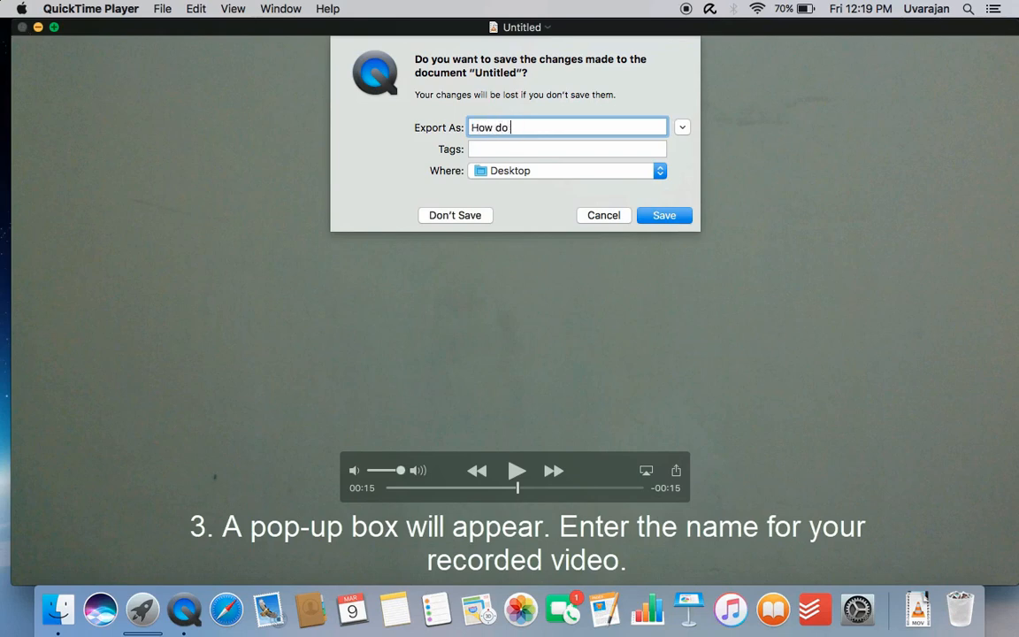
text(I)
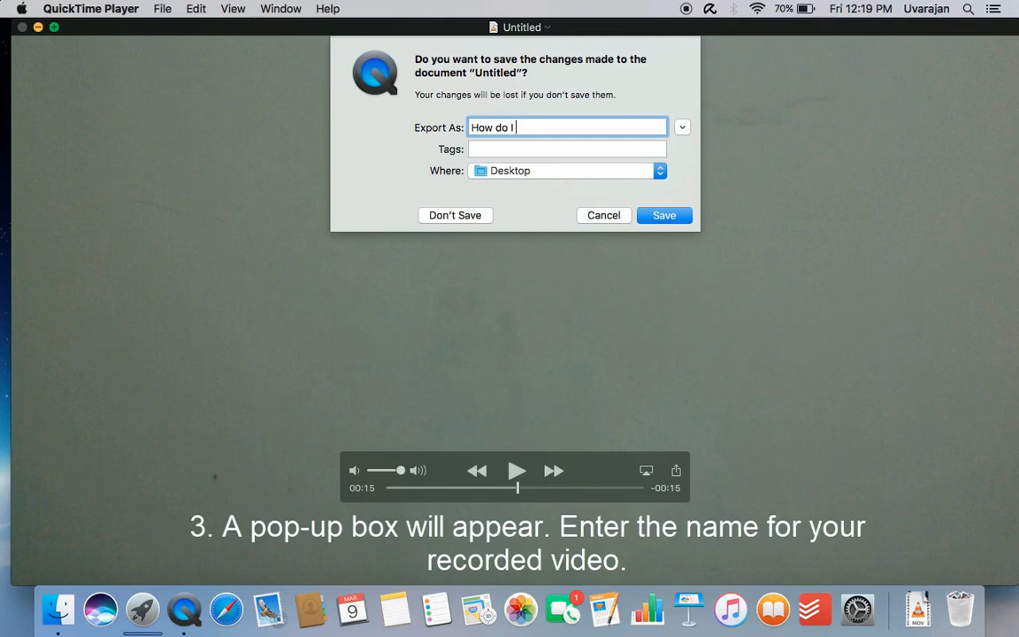
text(take a video of my)
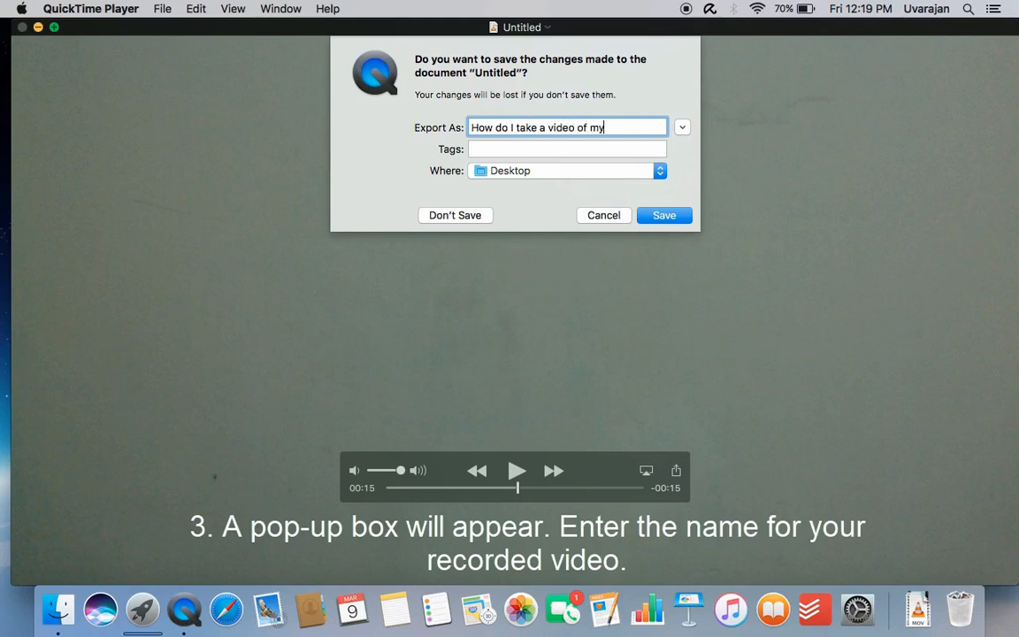
text(self on my Mac)
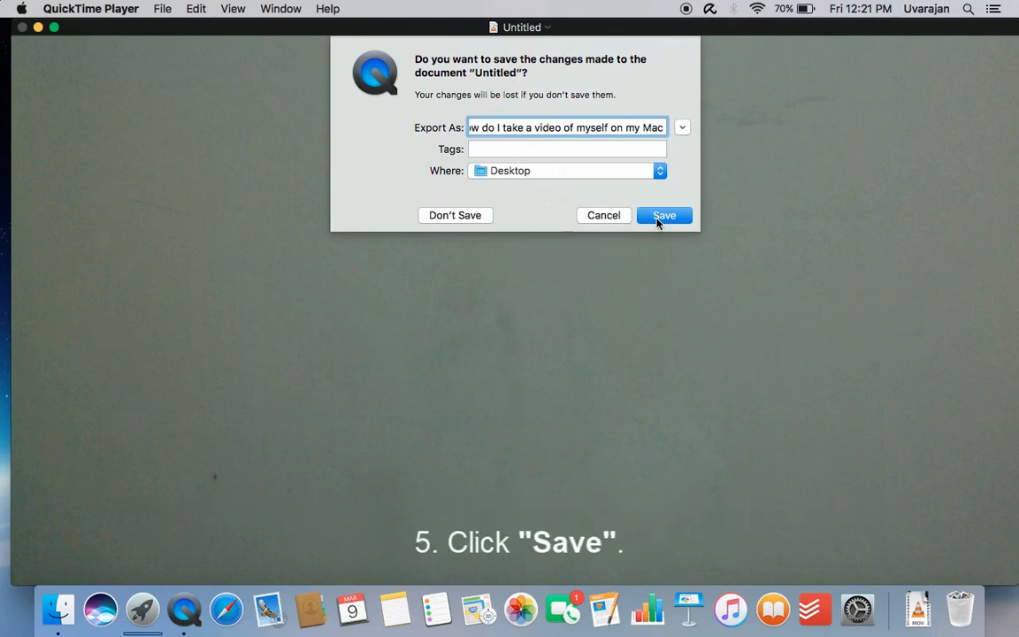
click(663, 215)
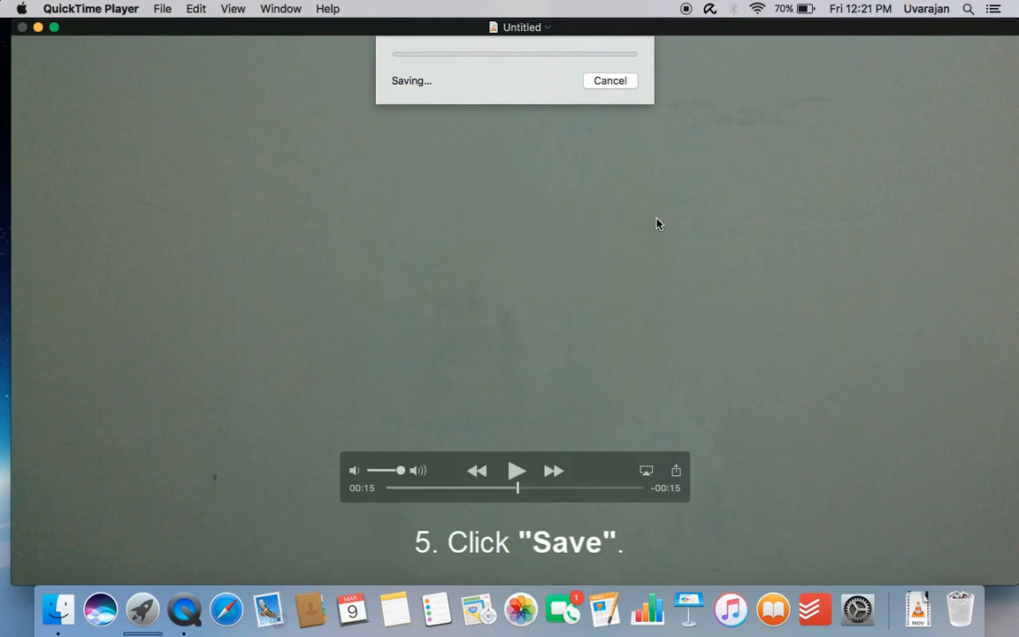